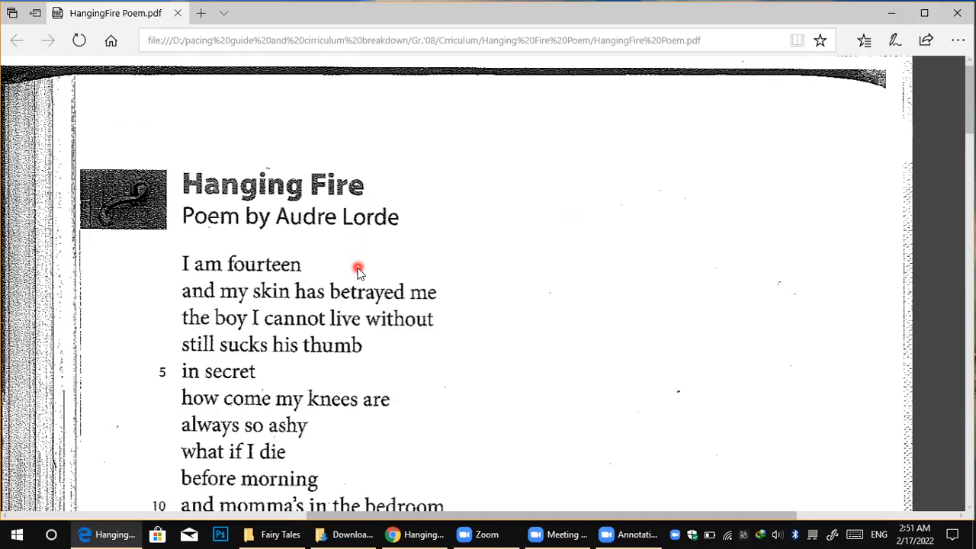
Scroll the Hanging Fire poem past the first stanza to show lines 5 through 20
click(358, 267)
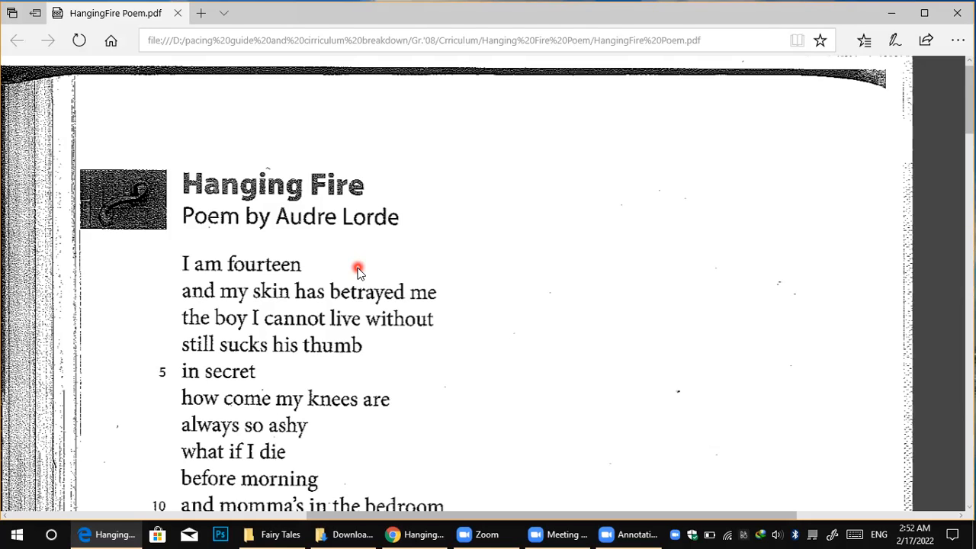
mouse_move(449, 358)
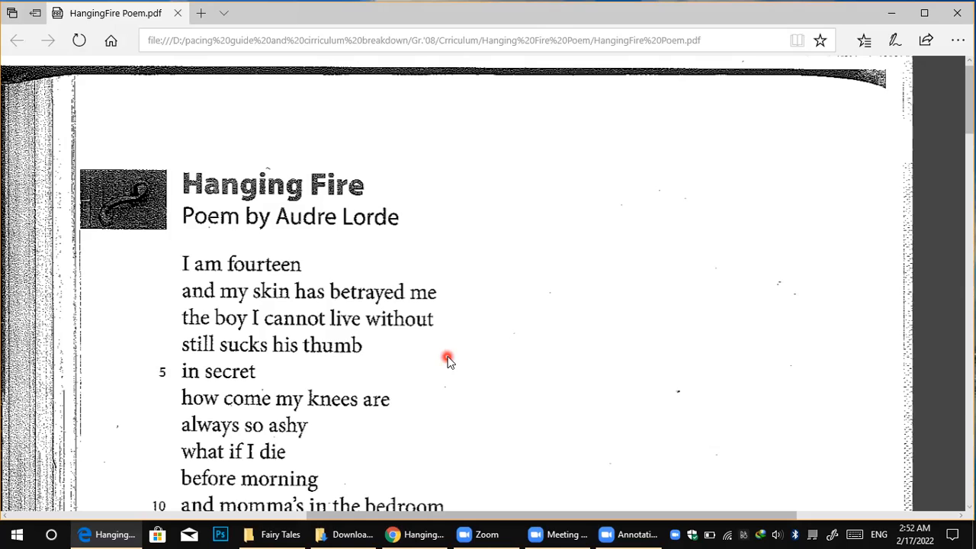
scroll(down, 3)
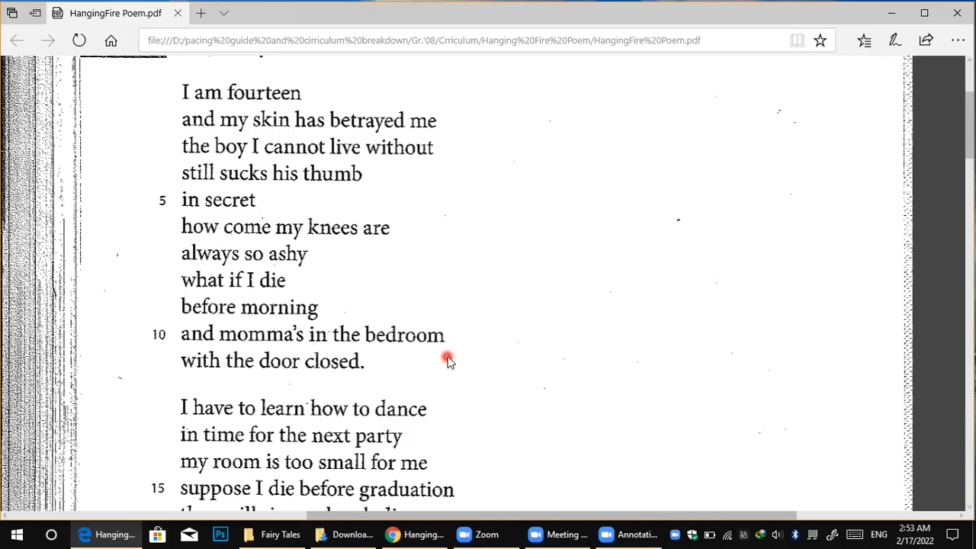
mouse_move(289, 267)
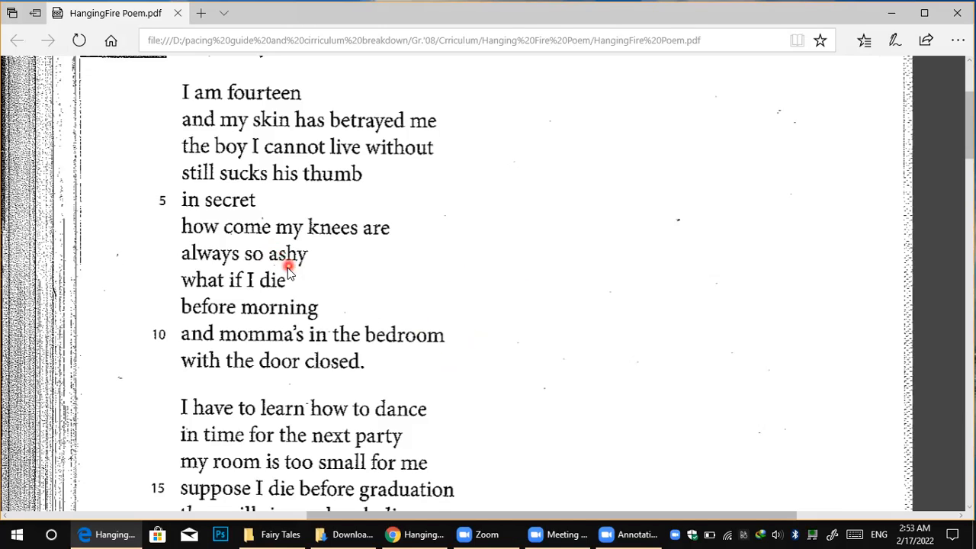
mouse_move(257, 296)
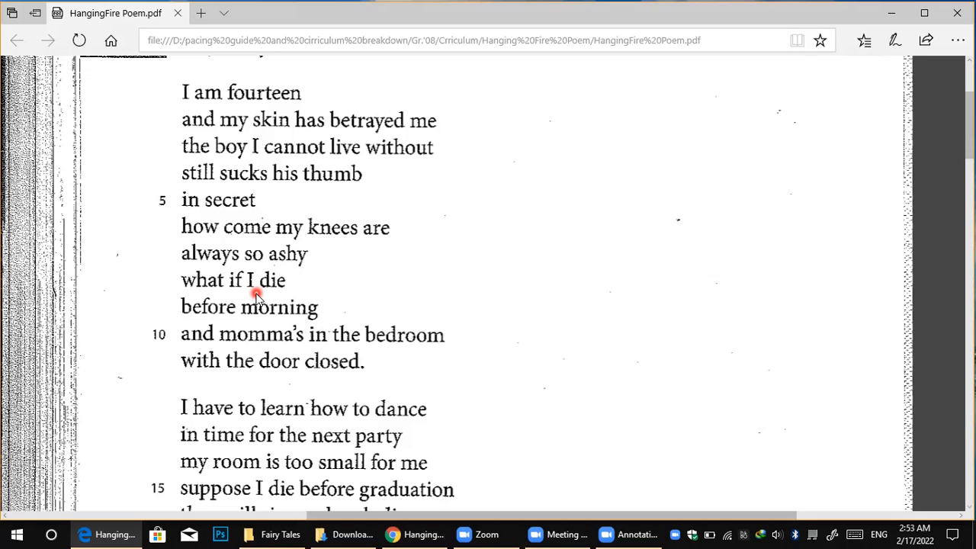
mouse_move(725, 328)
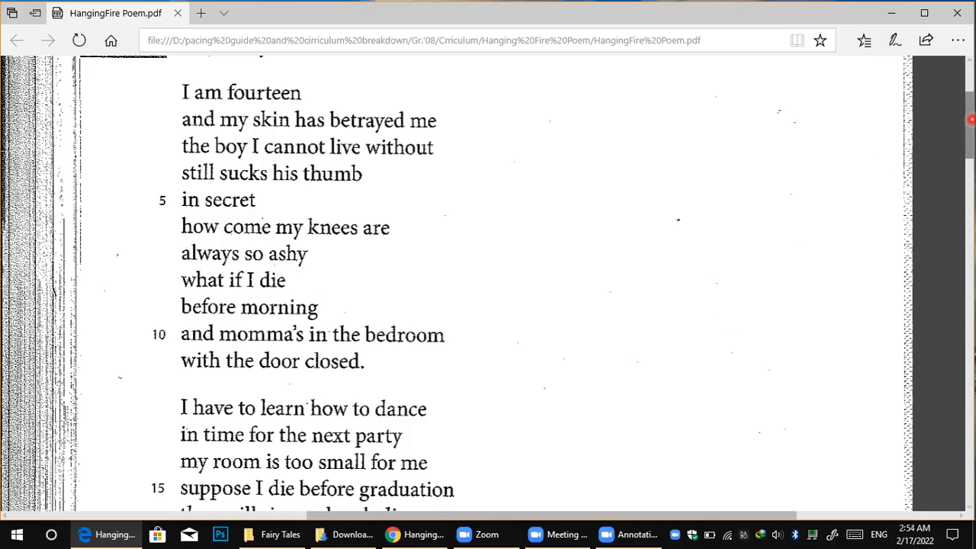
scroll(down, 3)
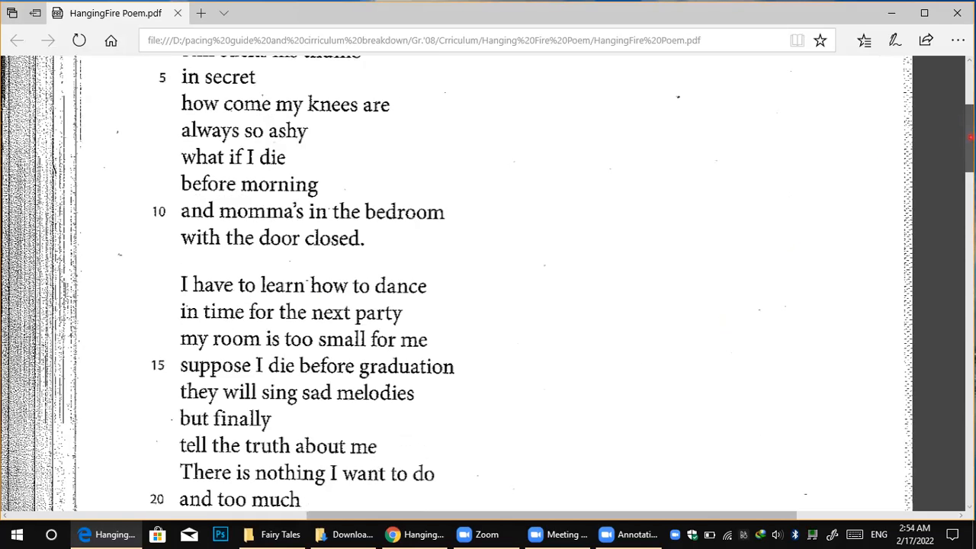